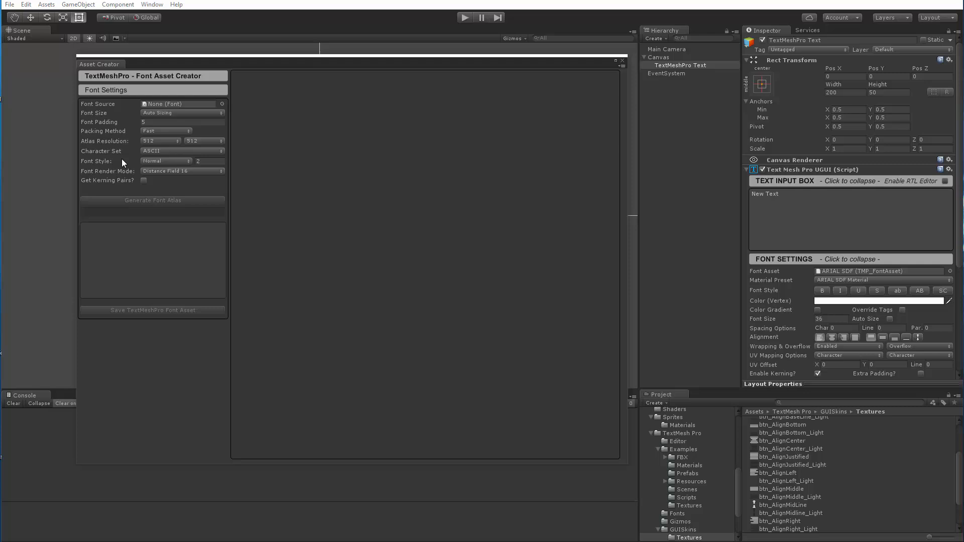
pyautogui.moveTo(180, 242)
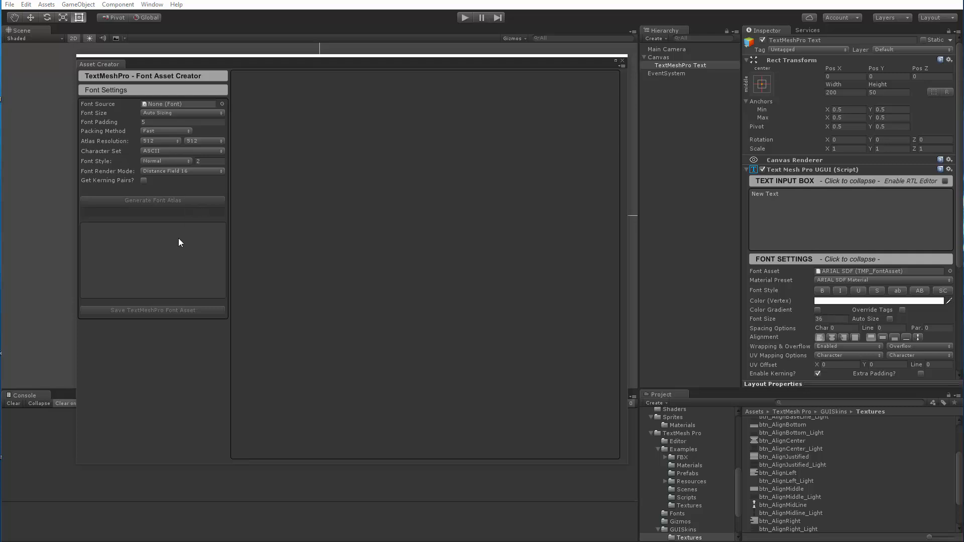
pyautogui.moveTo(186, 260)
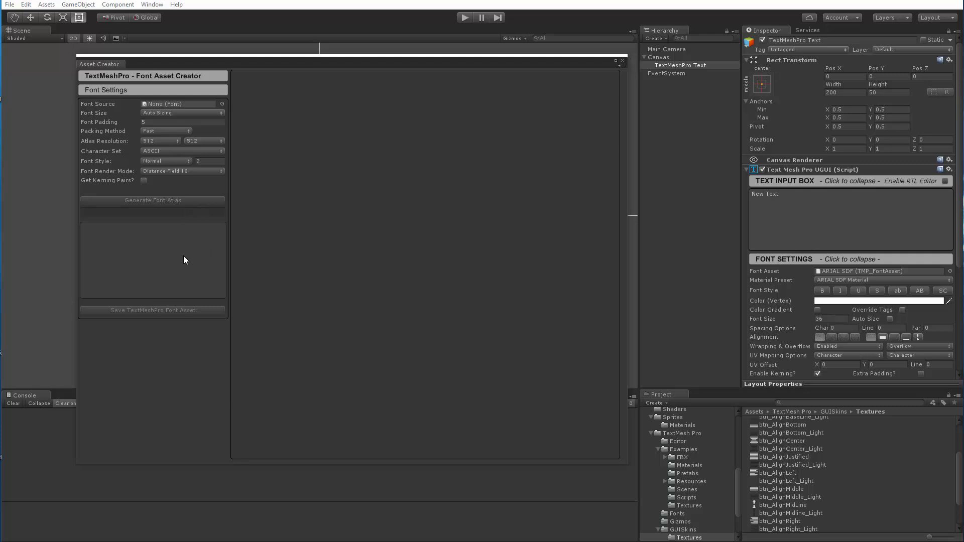
pyautogui.moveTo(213, 121)
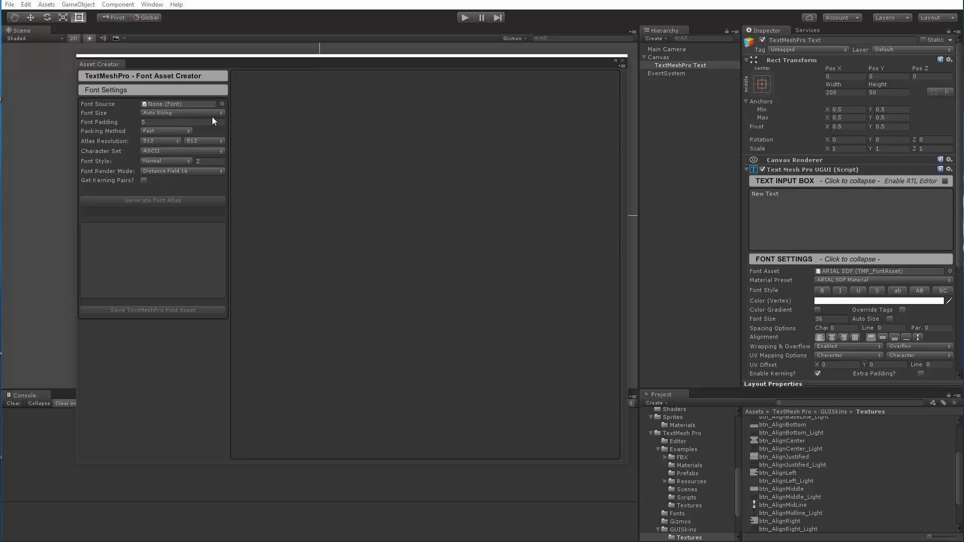
# Pick ARIAL as the Font Source in the Font Asset Creator.
pyautogui.click(181, 104)
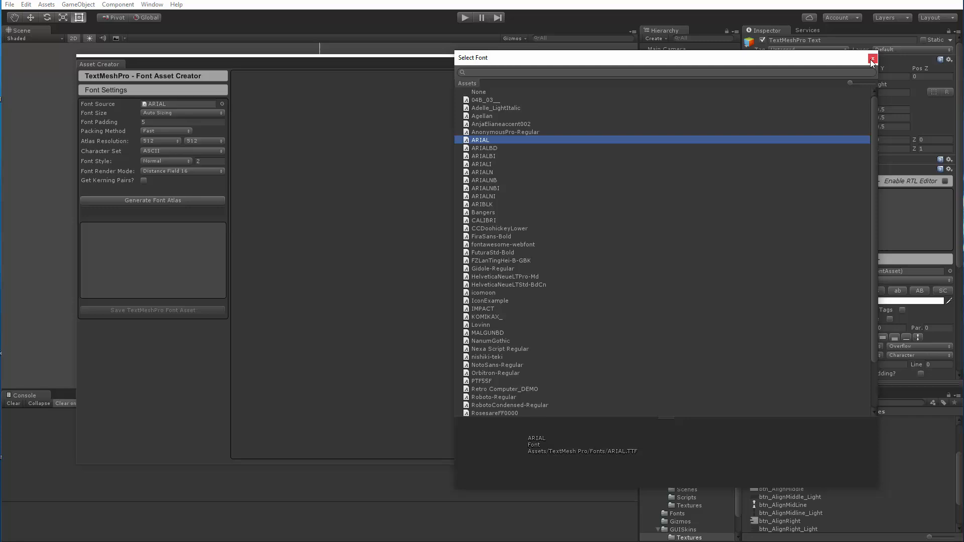
pyautogui.click(871, 58)
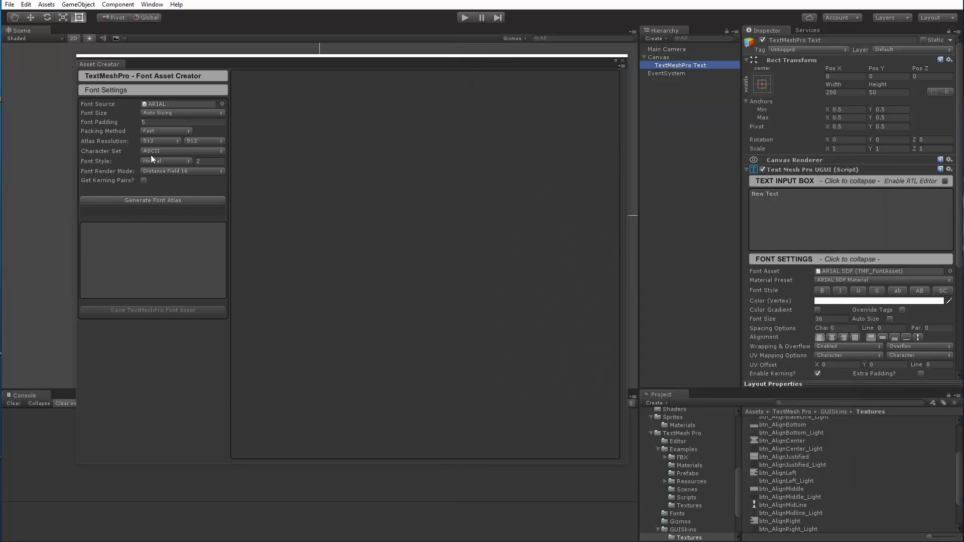
# Set Character Set to Custom Characters, entering test text and then deleting it.
pyautogui.click(182, 150)
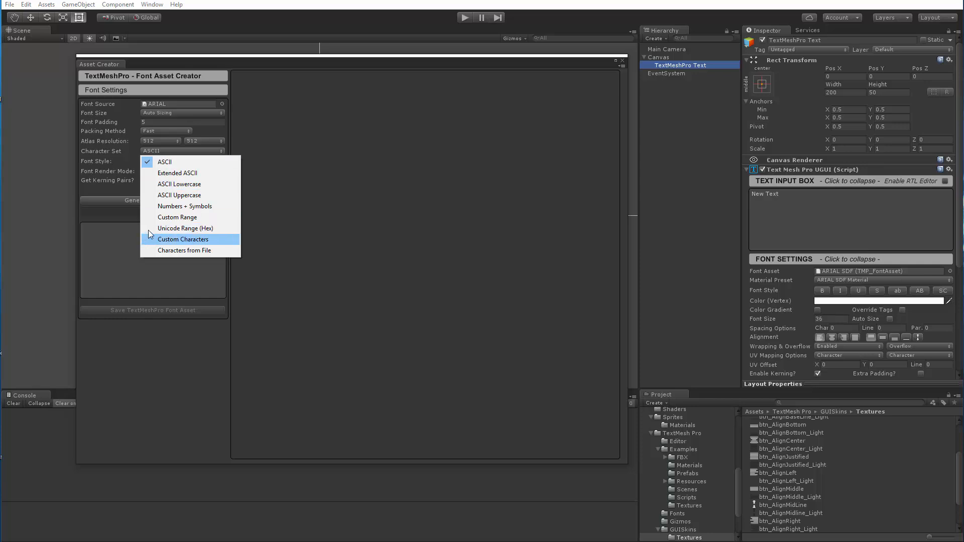
pyautogui.click(182, 239)
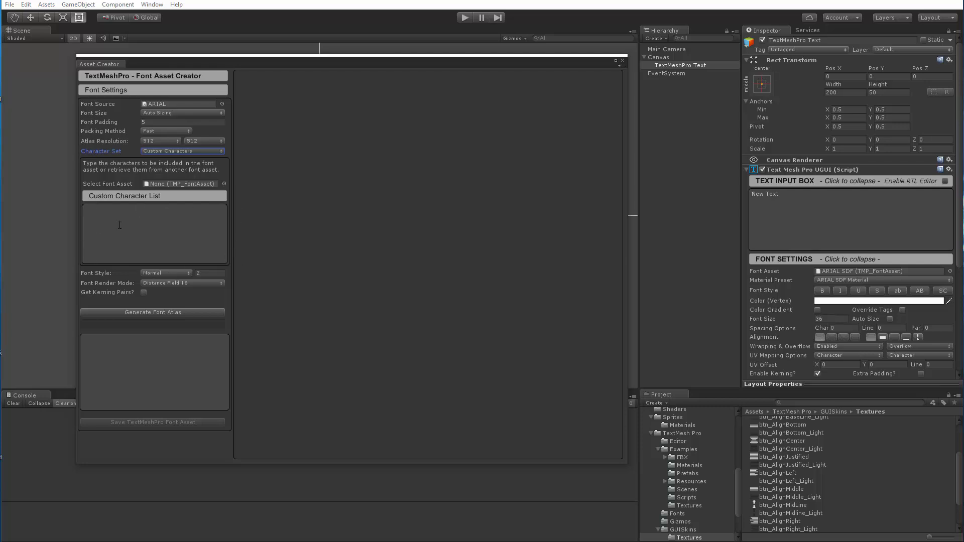
pyautogui.write('asdkjha!')
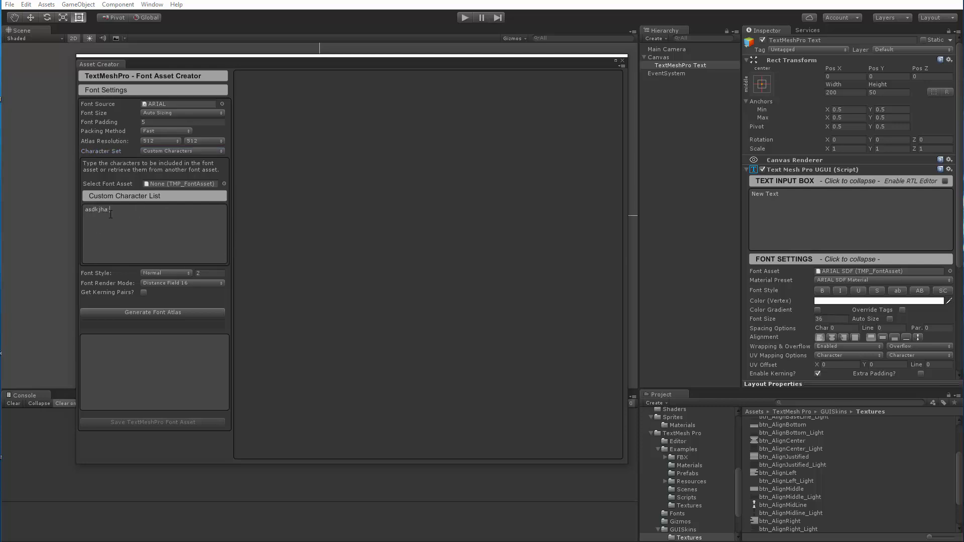
pyautogui.write('lasdlkjasd')
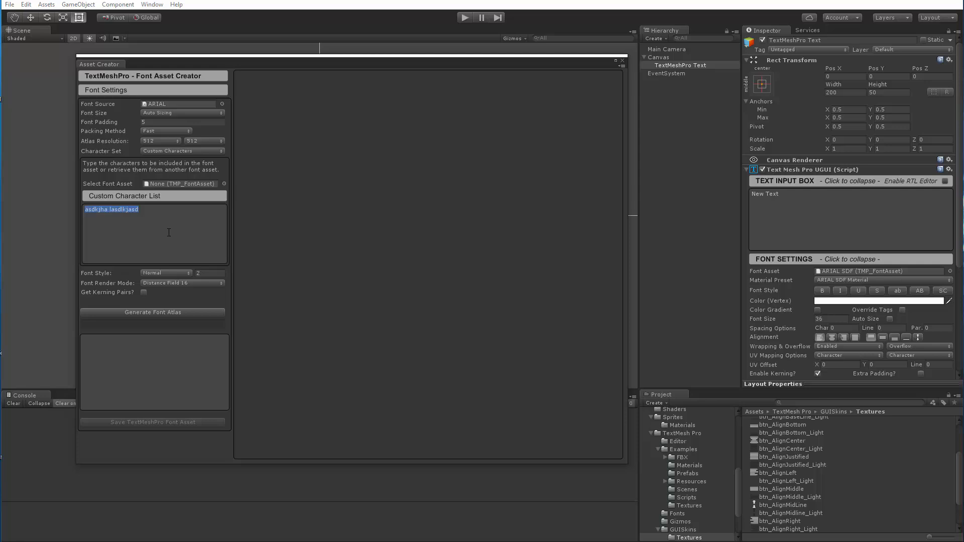
pyautogui.press('Delete')
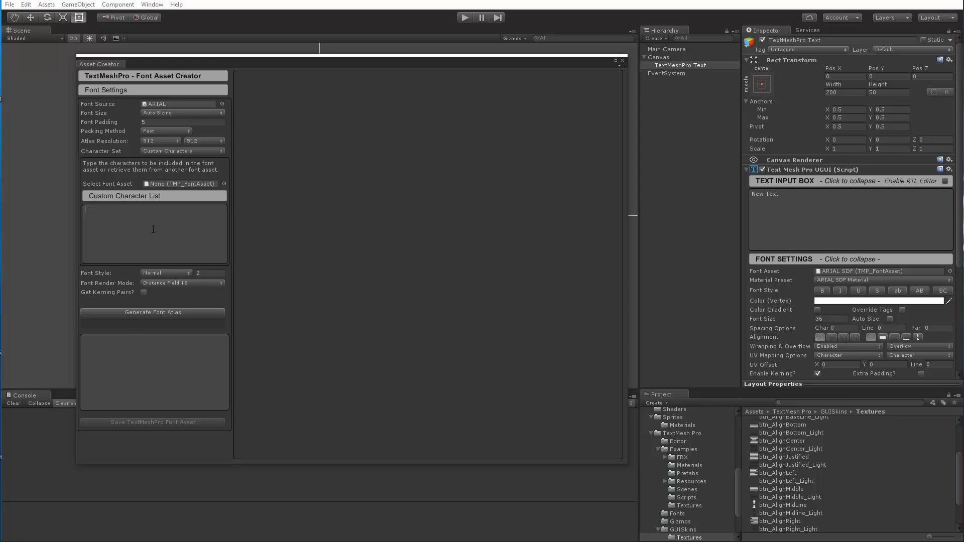
pyautogui.moveTo(117, 190)
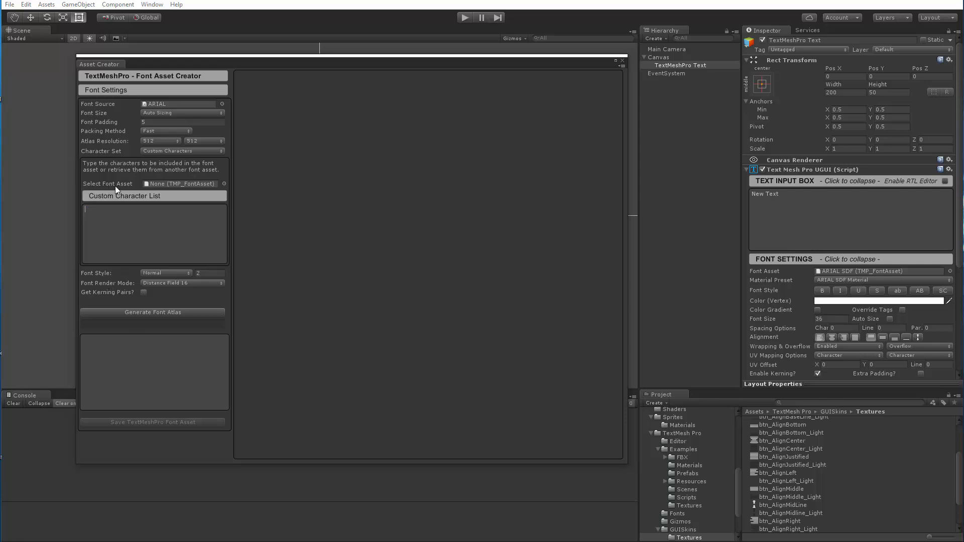
pyautogui.moveTo(181, 187)
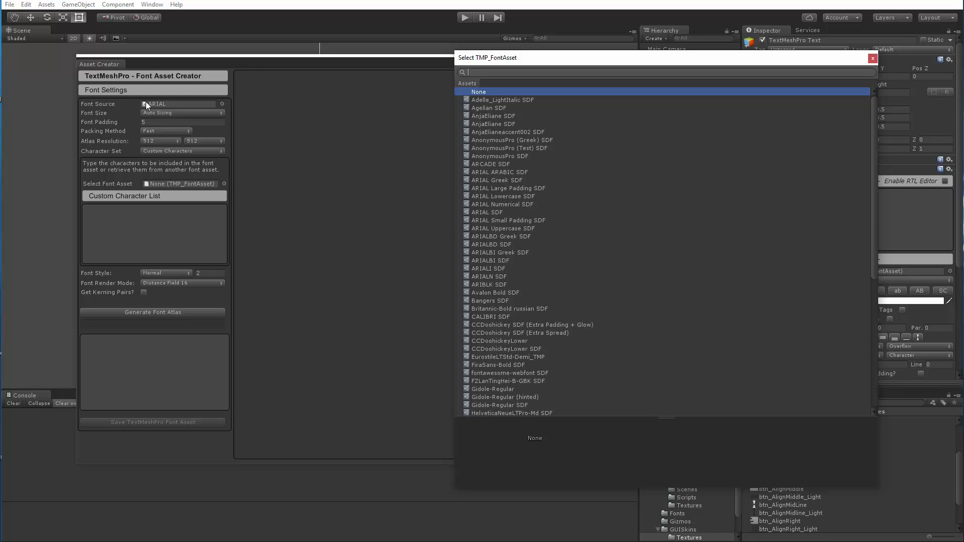
pyautogui.moveTo(165, 105)
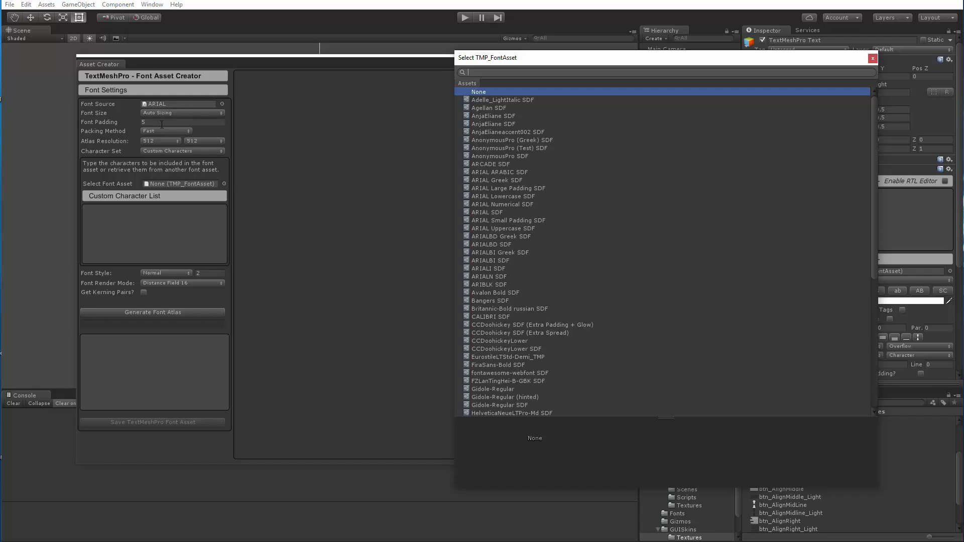
# Load the custom character list from the ARIAL SDF font asset.
pyautogui.click(487, 212)
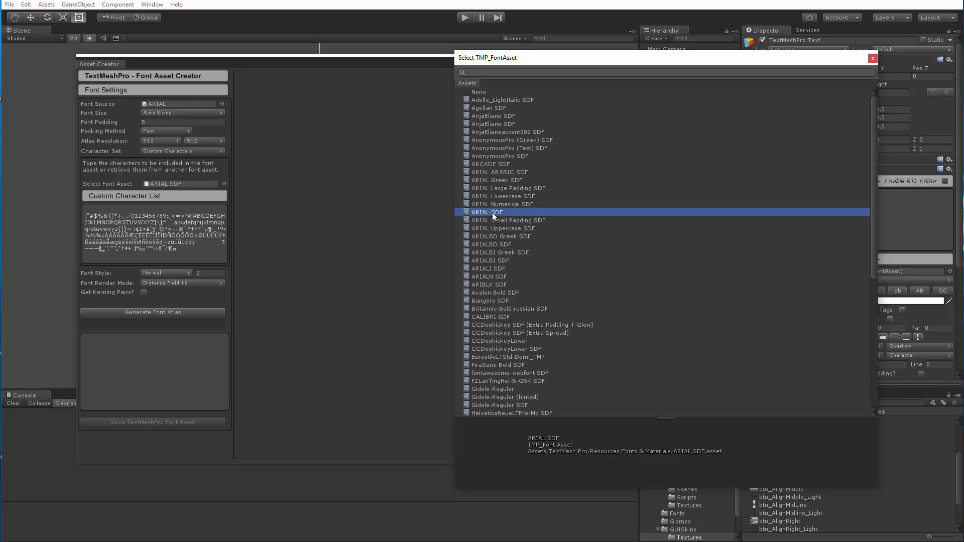
pyautogui.doubleClick(487, 212)
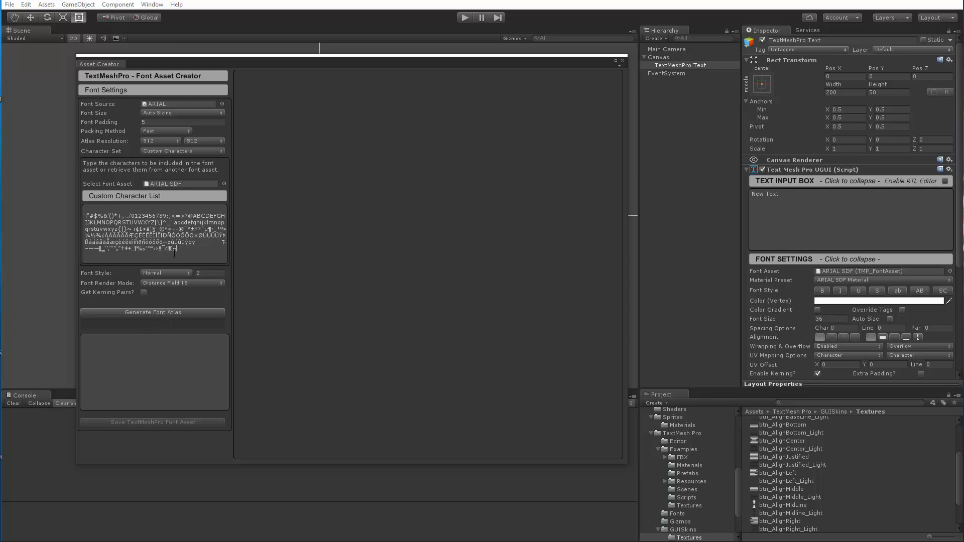
pyautogui.moveTo(164, 411)
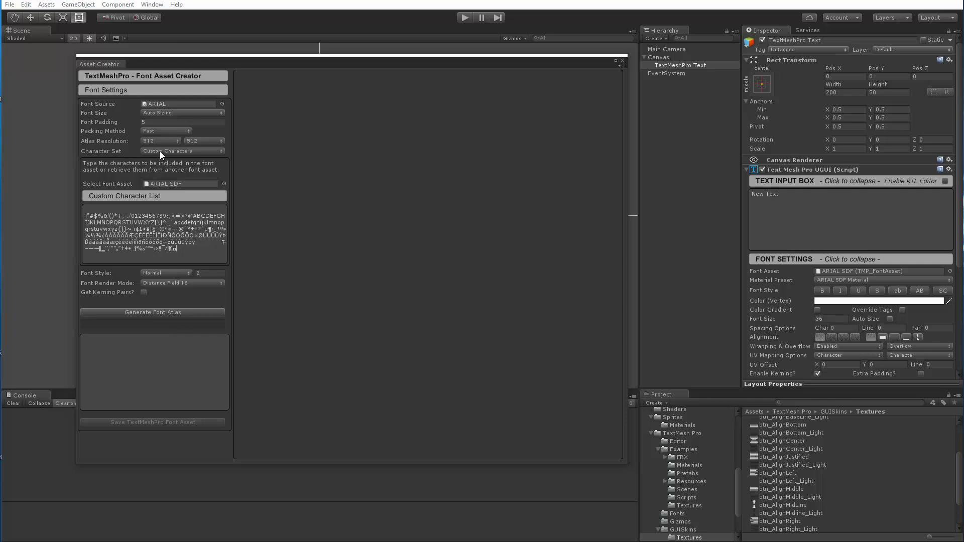
# Use a Custom Range character set taken from Bangers SDF (160,33-126).
pyautogui.click(181, 150)
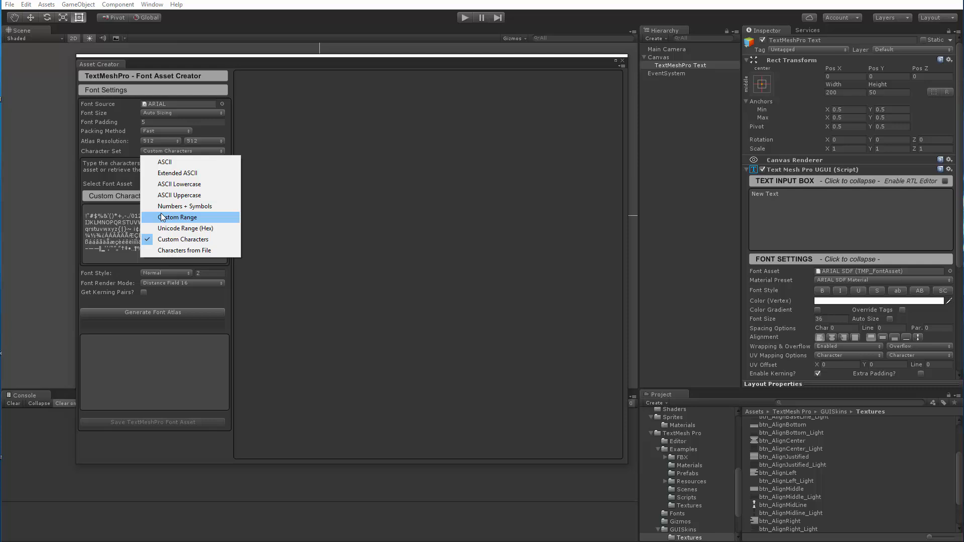
pyautogui.click(178, 217)
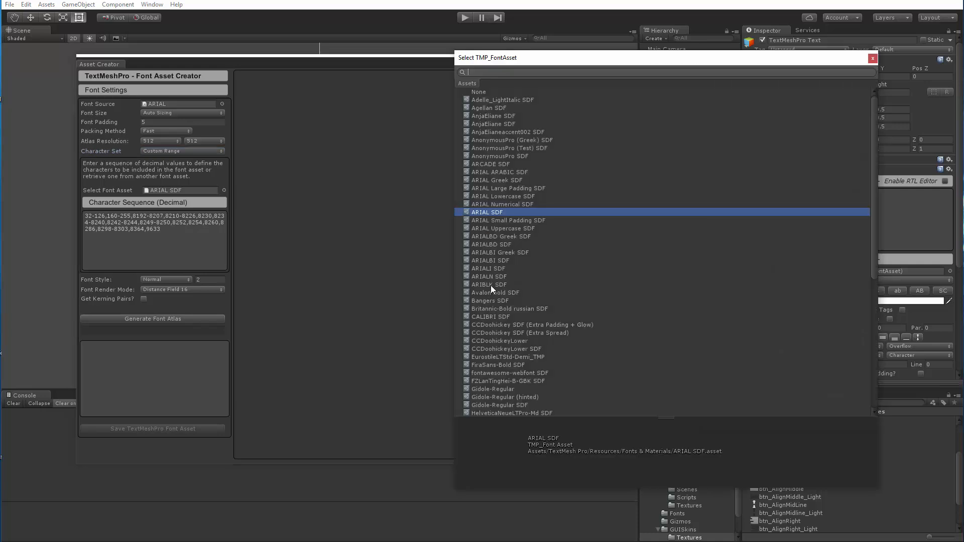
pyautogui.click(490, 300)
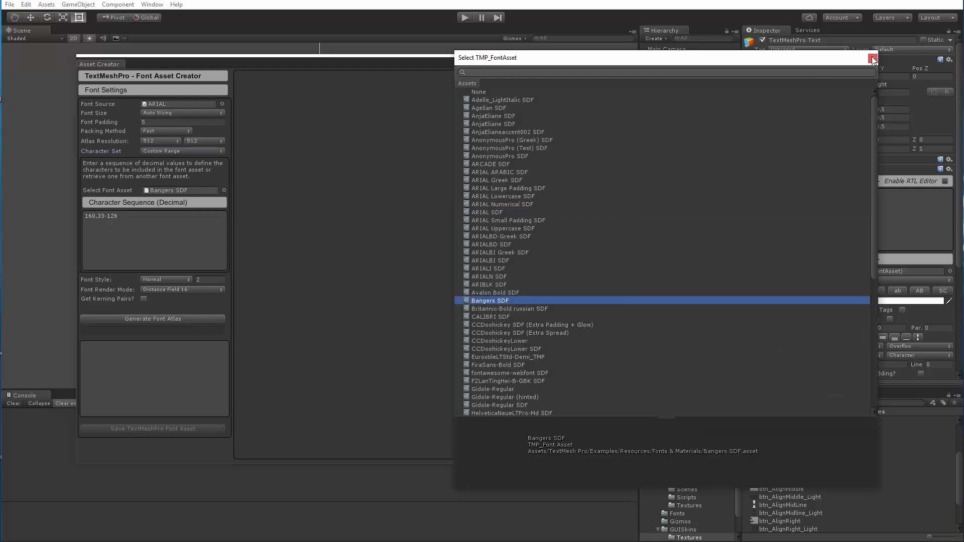
pyautogui.click(872, 58)
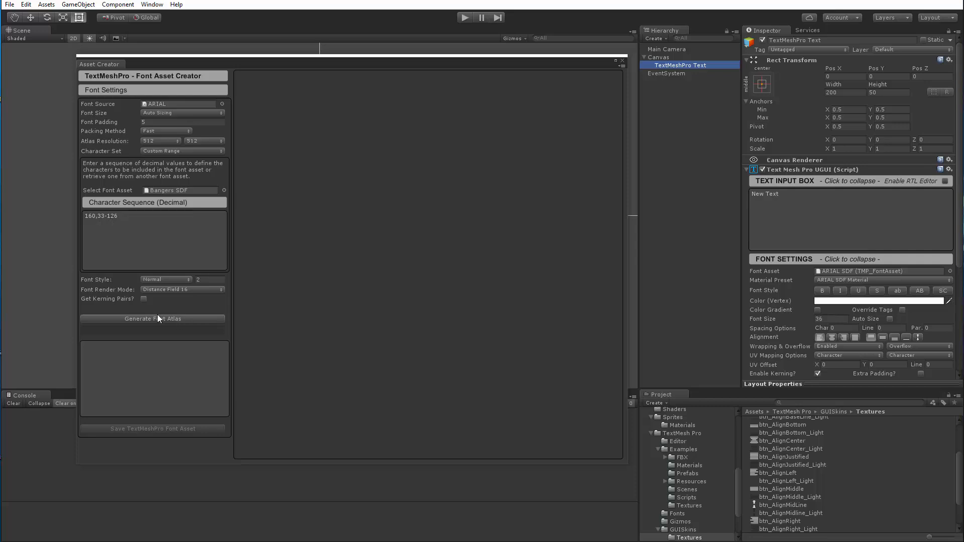
# Generate the font atlas, packing all 95 characters at point size 71.
pyautogui.click(152, 318)
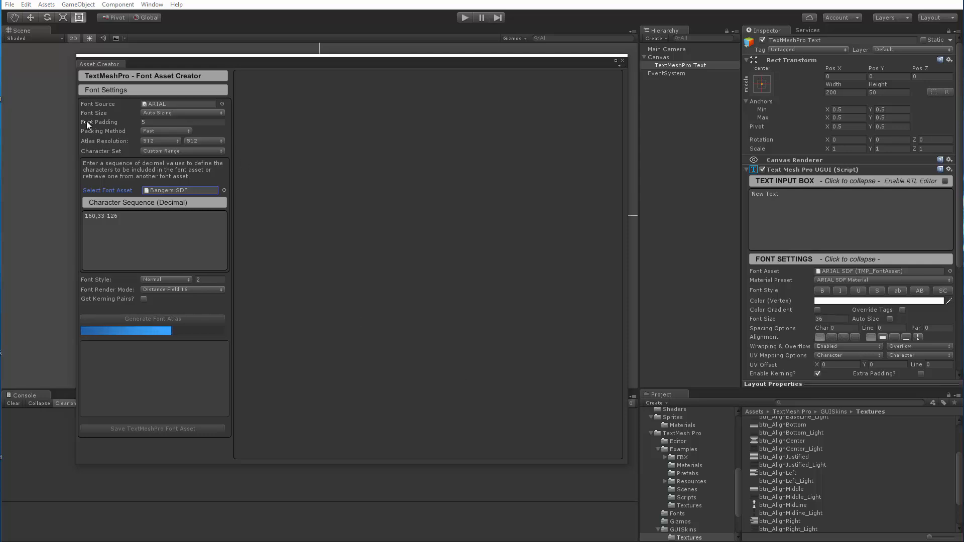
pyautogui.click(153, 318)
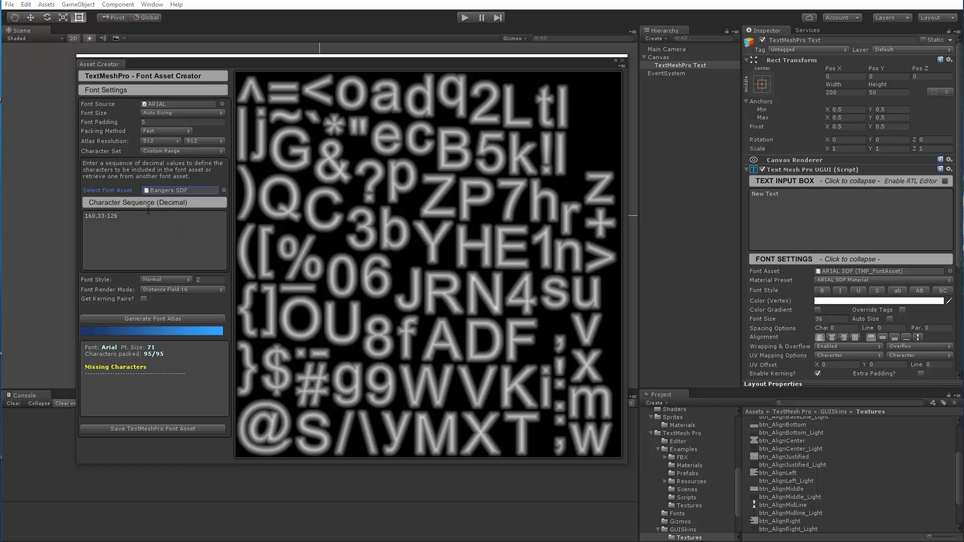
pyautogui.moveTo(156, 175)
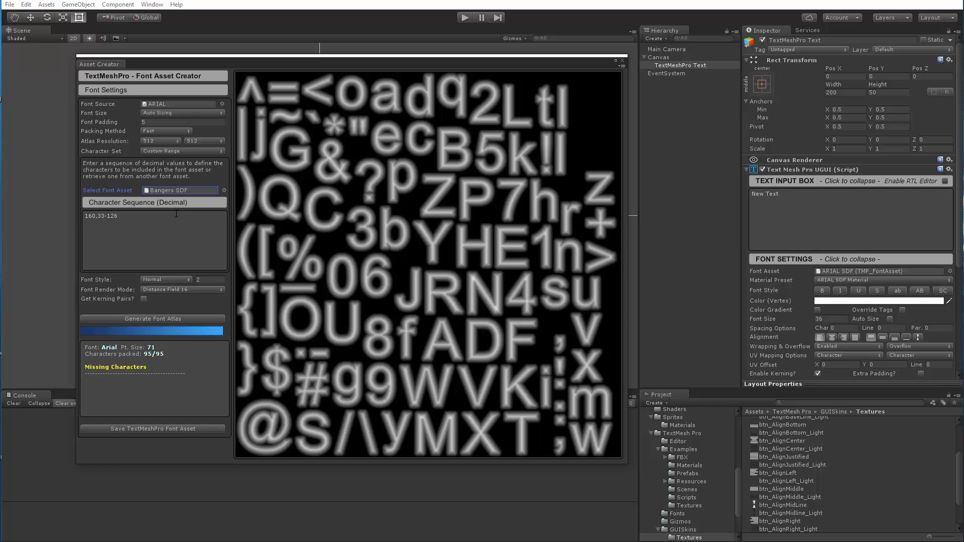
pyautogui.moveTo(191, 198)
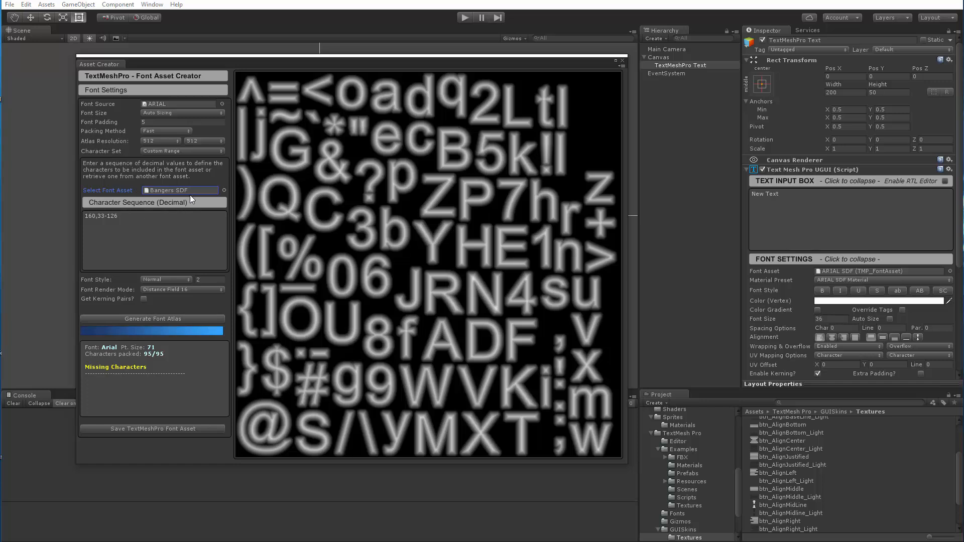
pyautogui.click(85, 227)
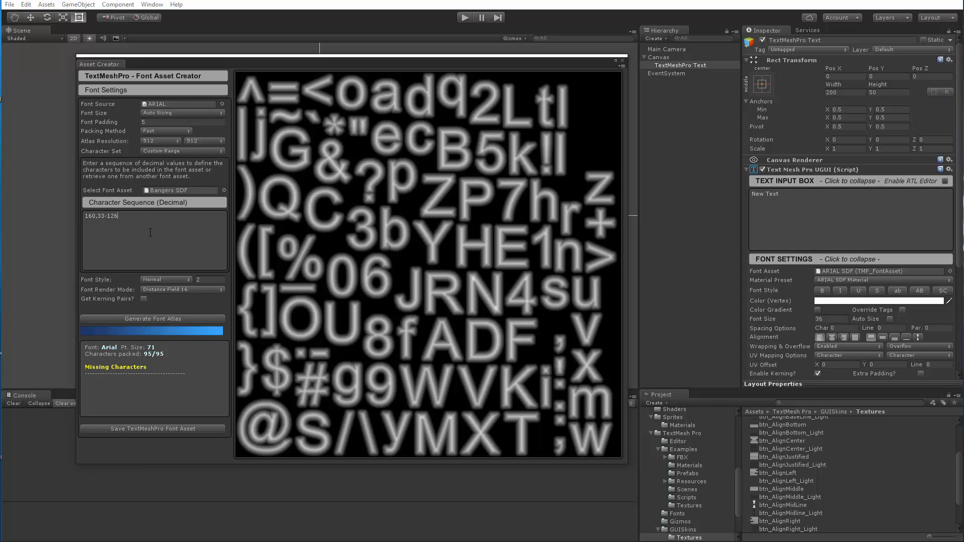
# Append ,161-255 to the range and regenerate the atlas with 190 characters.
pyautogui.write(',161')
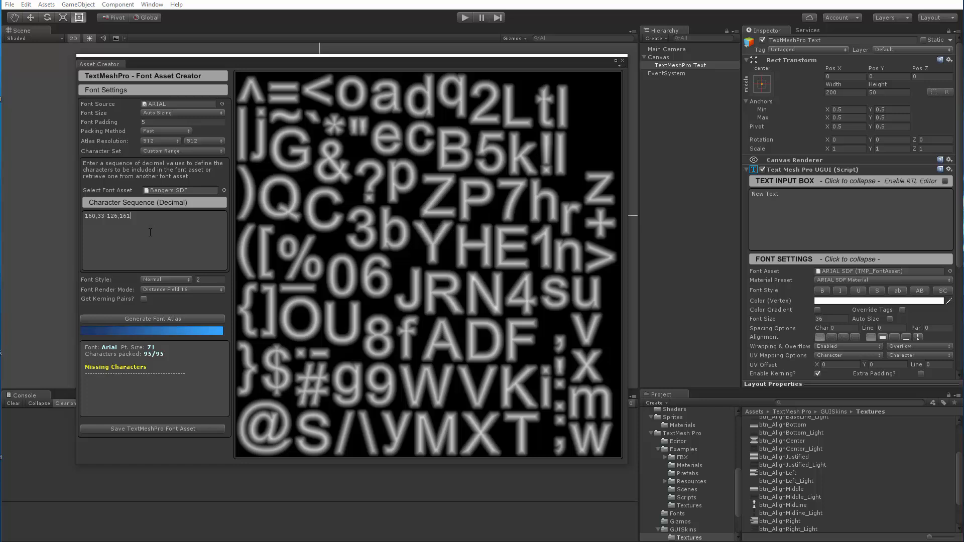
pyautogui.write('-255')
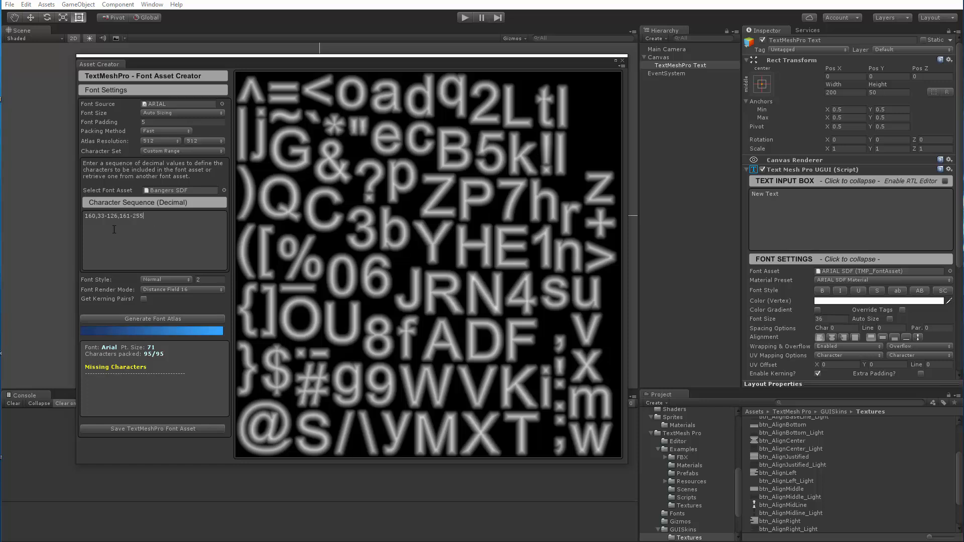
pyautogui.click(152, 318)
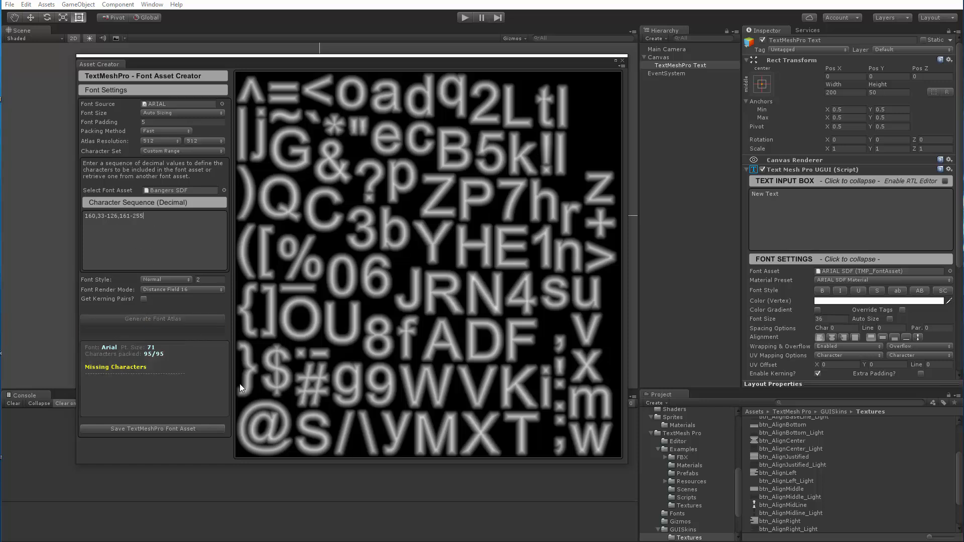
pyautogui.click(153, 318)
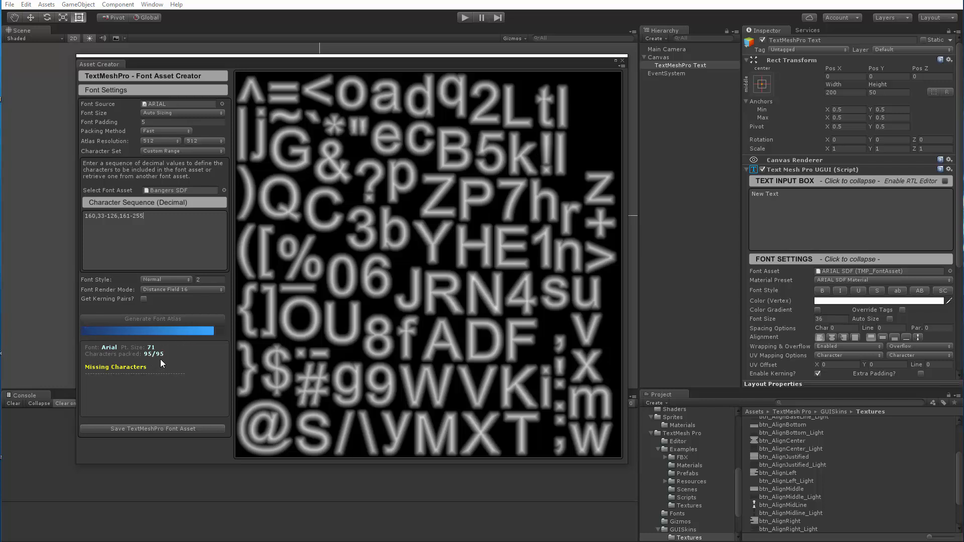
pyautogui.click(153, 318)
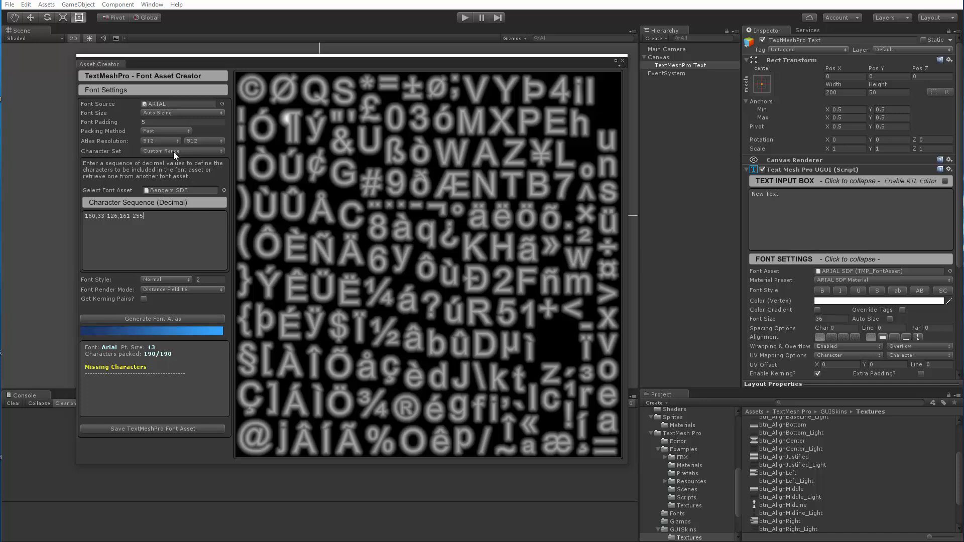
pyautogui.click(181, 150)
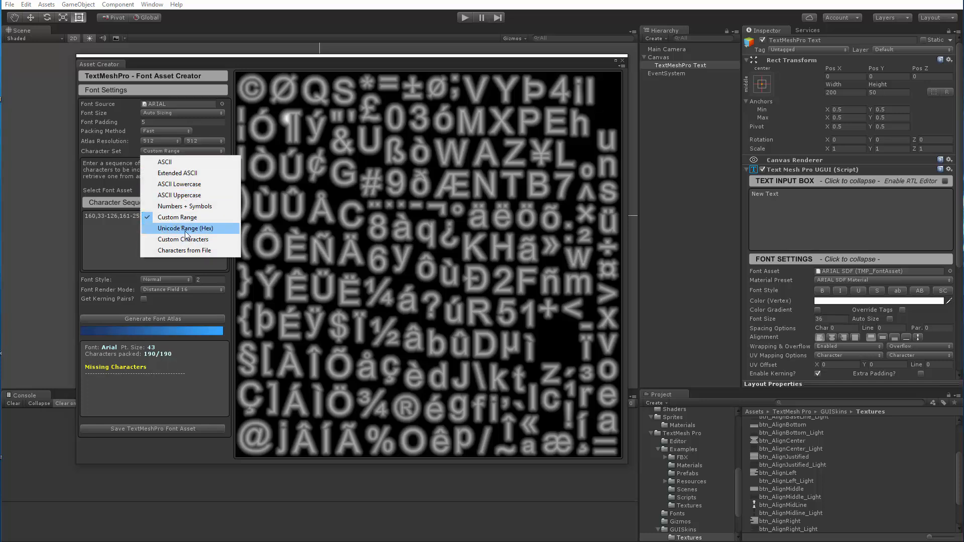
# Choose Unicode Range (Hex), giving the sequence A0,21-7E.
pyautogui.click(185, 228)
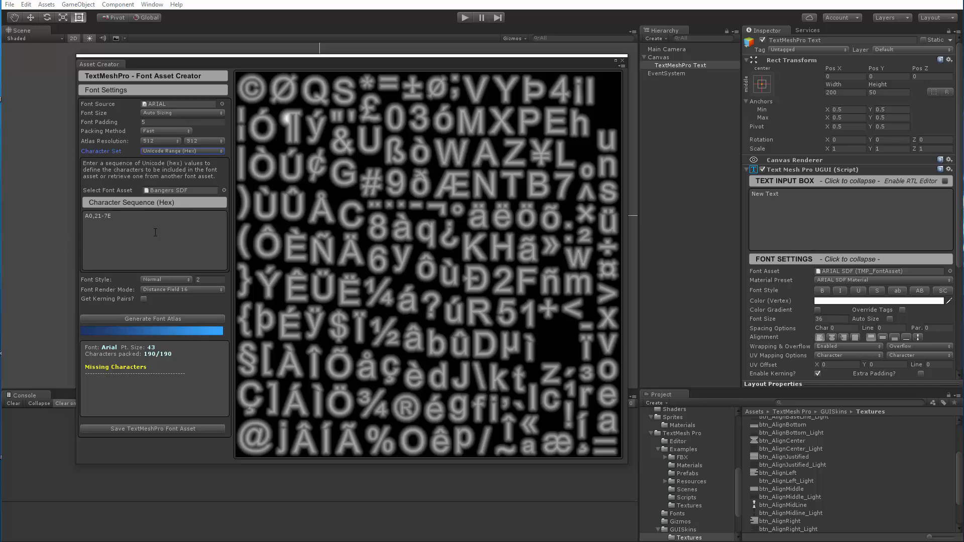
pyautogui.moveTo(164, 480)
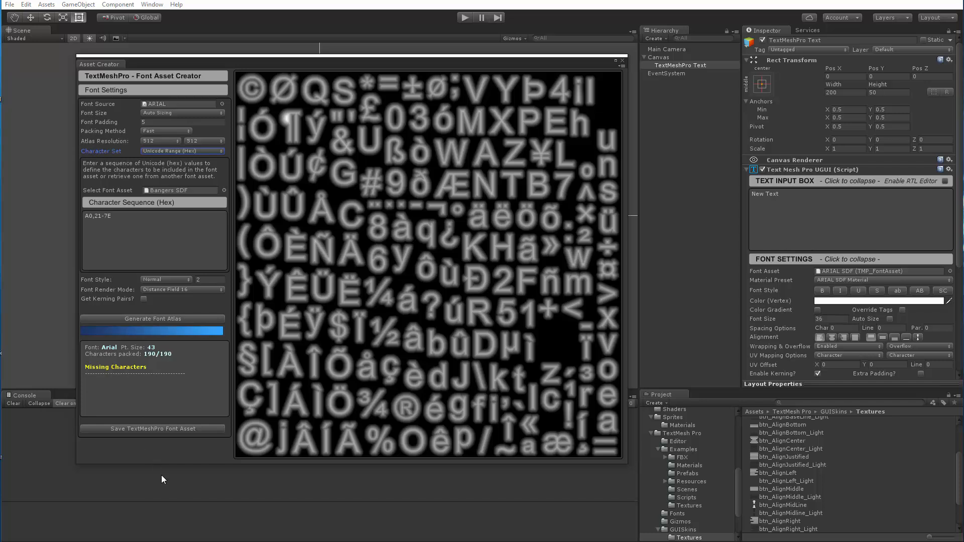